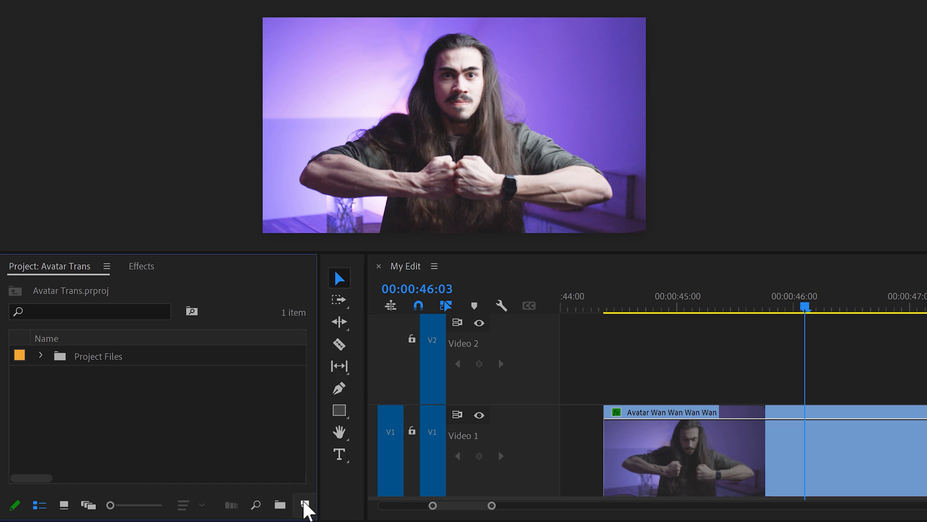
Create a white Color Matte and place it on Video 2 above the subject clip at 00:00:46:00
{"action": "left_click", "coordinate": [304, 502]}
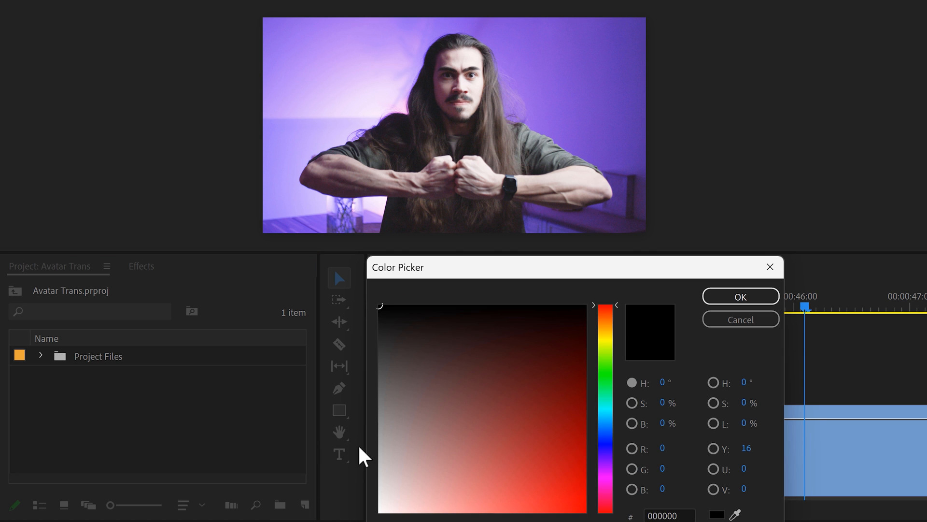
{"action": "left_click", "coordinate": [740, 296]}
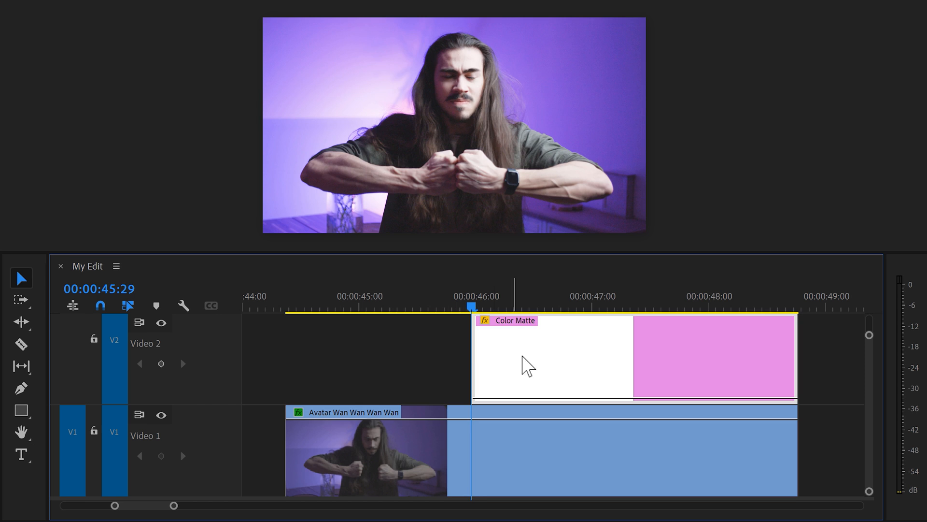
{"action": "left_click", "coordinate": [22, 344]}
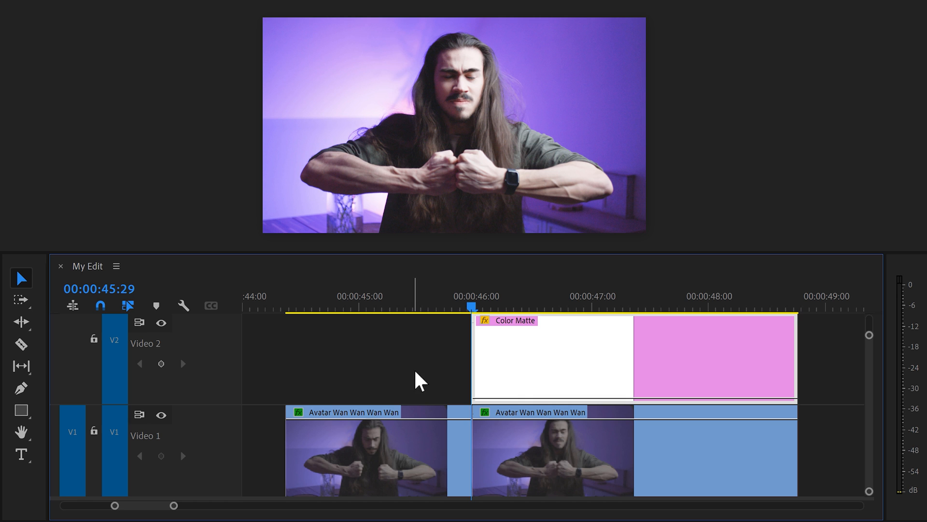
{"action": "mouse_move", "coordinate": [89, 292]}
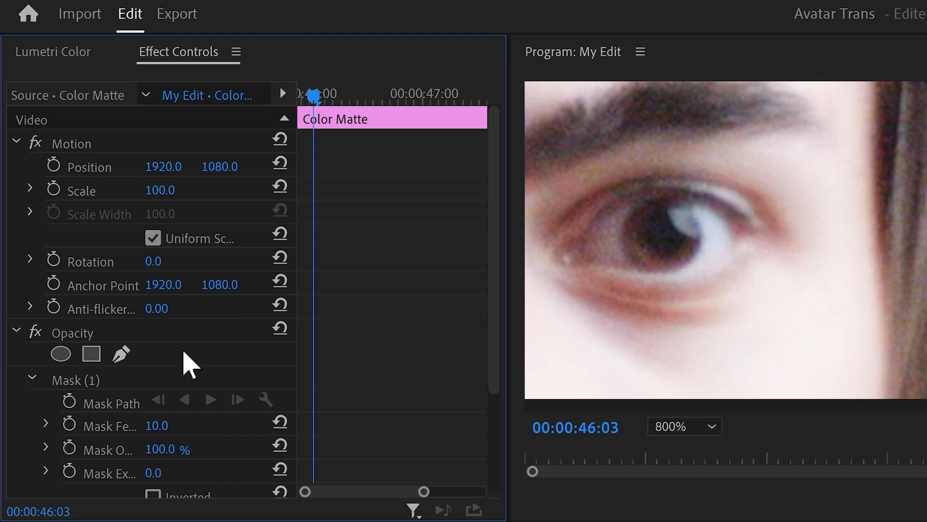
Draw Opacity pen masks around each of the subject's eyes on the Color Matte so they glow white
{"action": "left_click", "coordinate": [563, 248]}
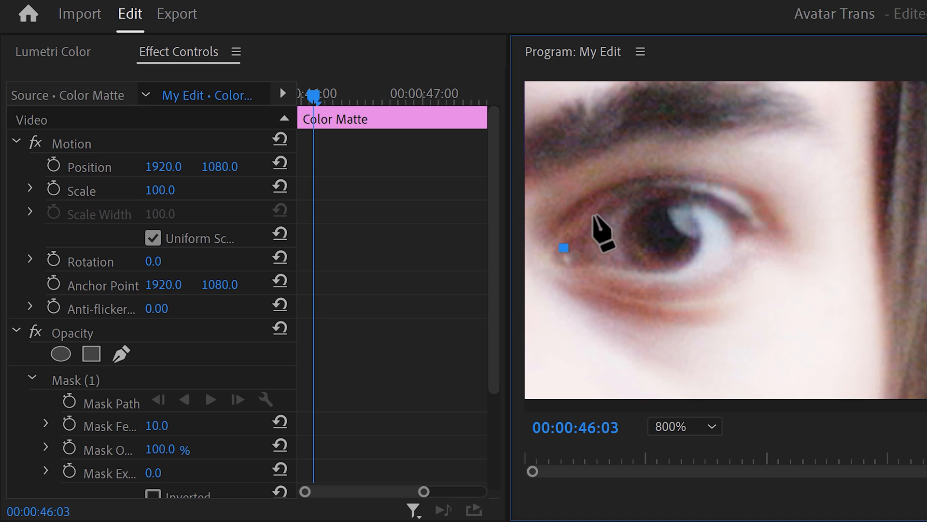
{"action": "left_click", "coordinate": [732, 211]}
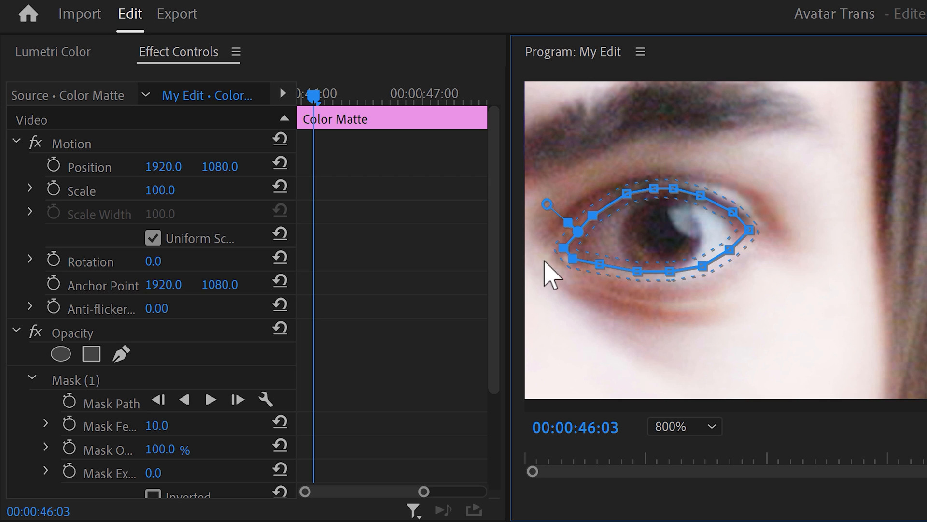
{"action": "left_click", "coordinate": [70, 403]}
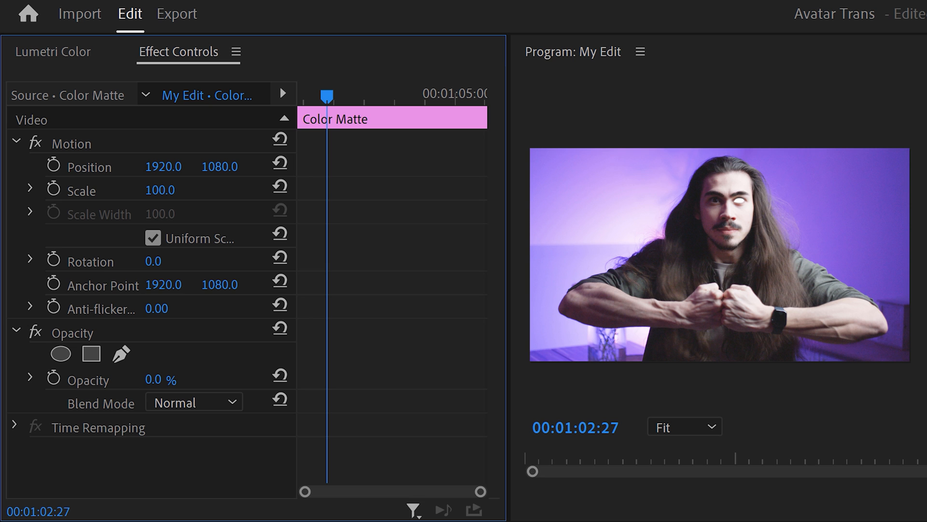
{"action": "left_click", "coordinate": [120, 354]}
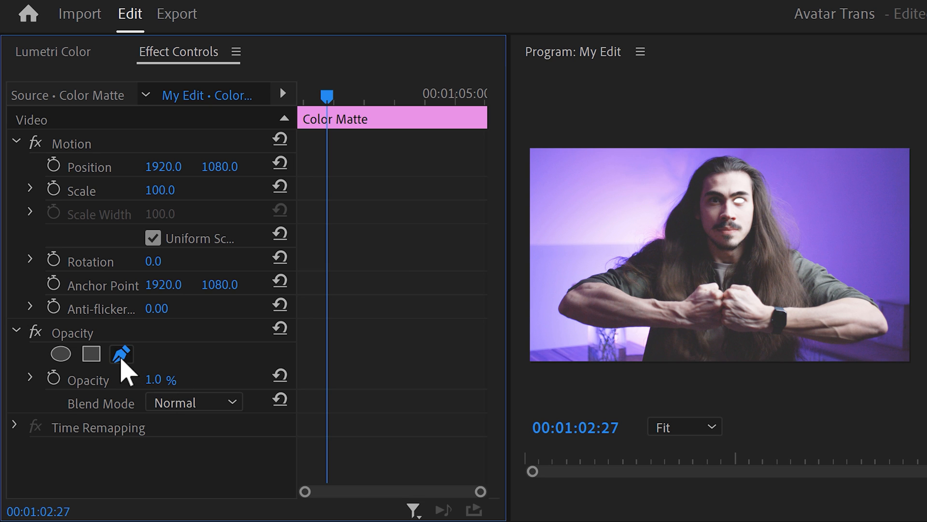
{"action": "left_click", "coordinate": [202, 51]}
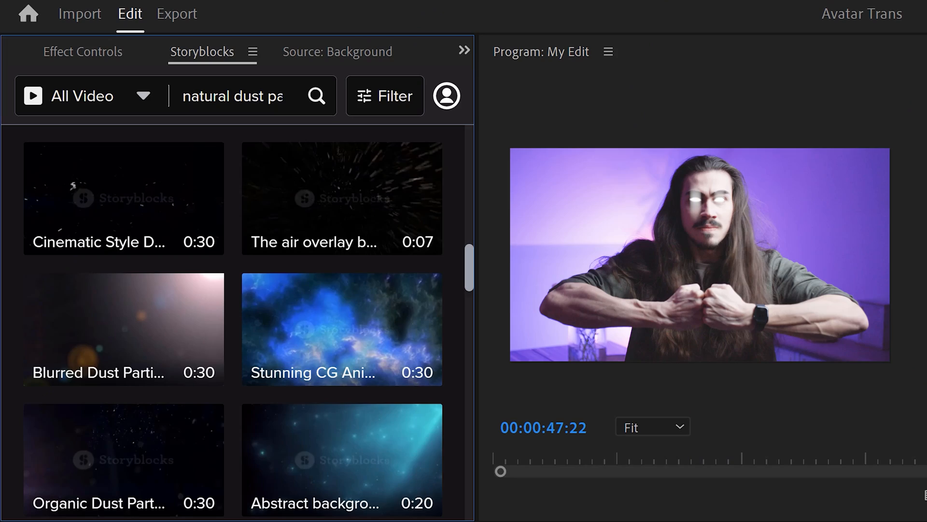
Choose the dark dust particles Storyblocks clip and download it in an offered format
{"action": "scroll", "scroll_direction": "down", "scroll_amount": 3}
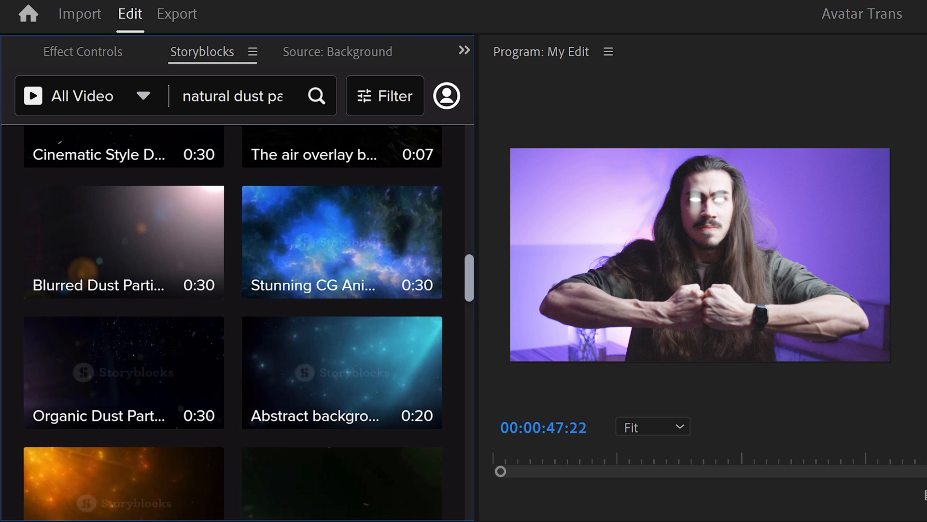
{"action": "left_click", "coordinate": [197, 317]}
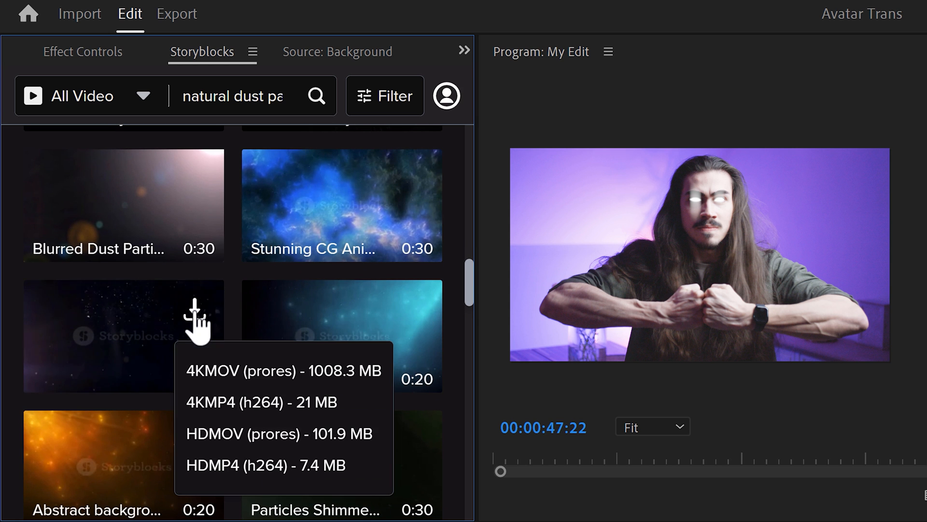
{"action": "left_click", "coordinate": [259, 402]}
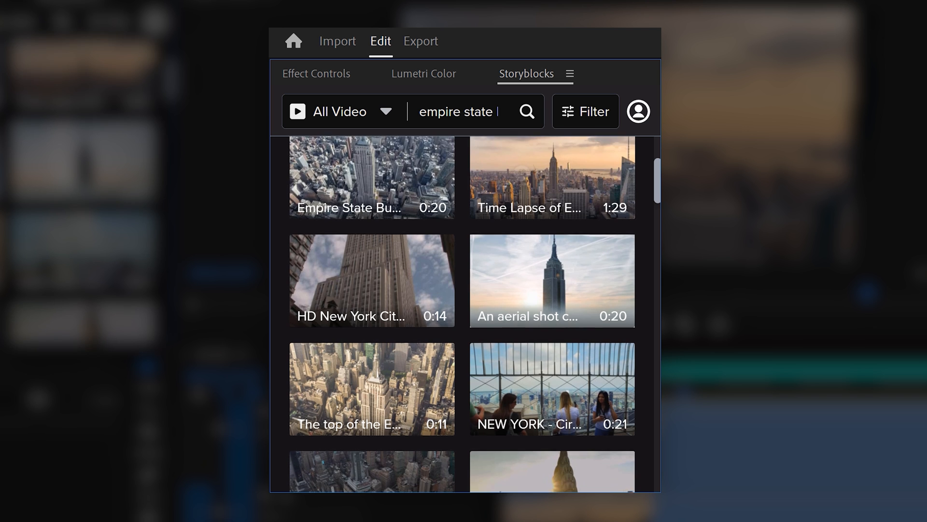
{"action": "scroll", "scroll_direction": "down", "scroll_amount": 3}
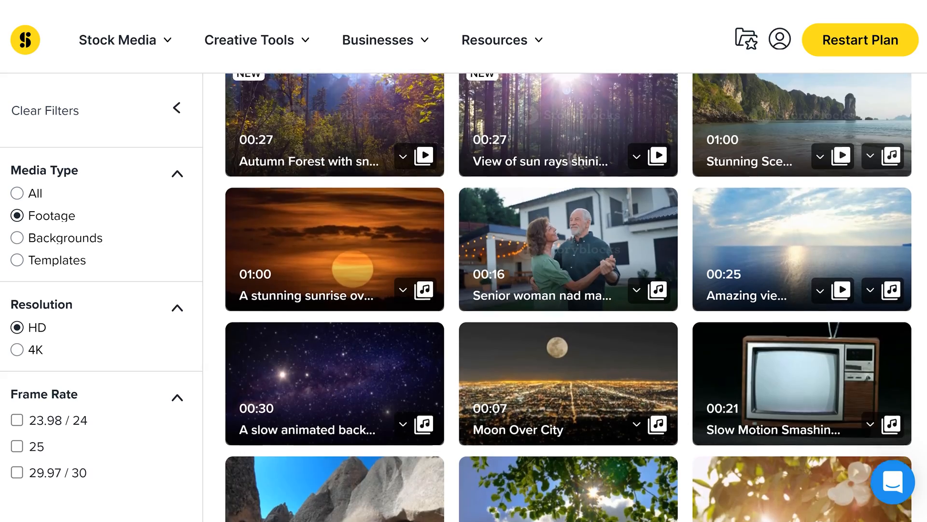
Filter Storyblocks results to HD Footage and browse the listed clips
{"action": "scroll", "scroll_direction": "down", "scroll_amount": 3}
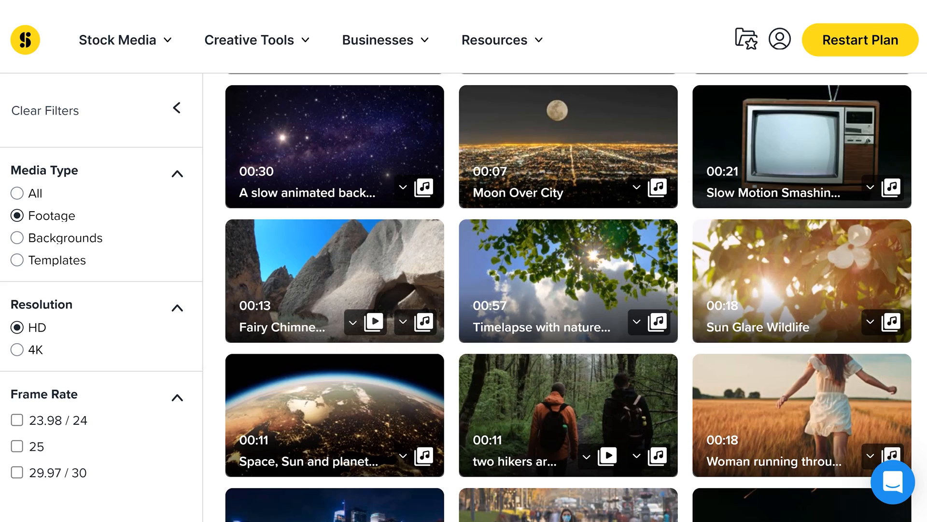
{"action": "left_click", "coordinate": [117, 41]}
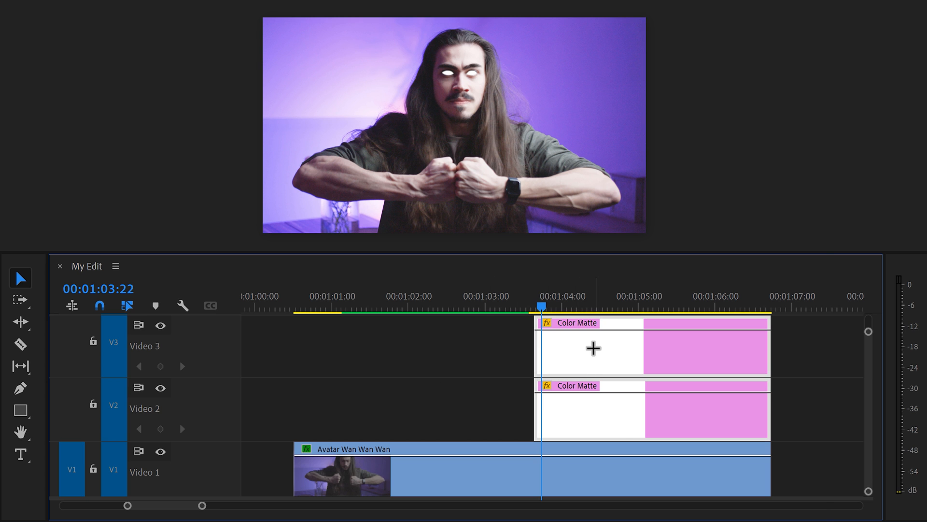
Nest the selected matte clips into one sequence named 'Eyes'
{"action": "right_click", "coordinate": [591, 348]}
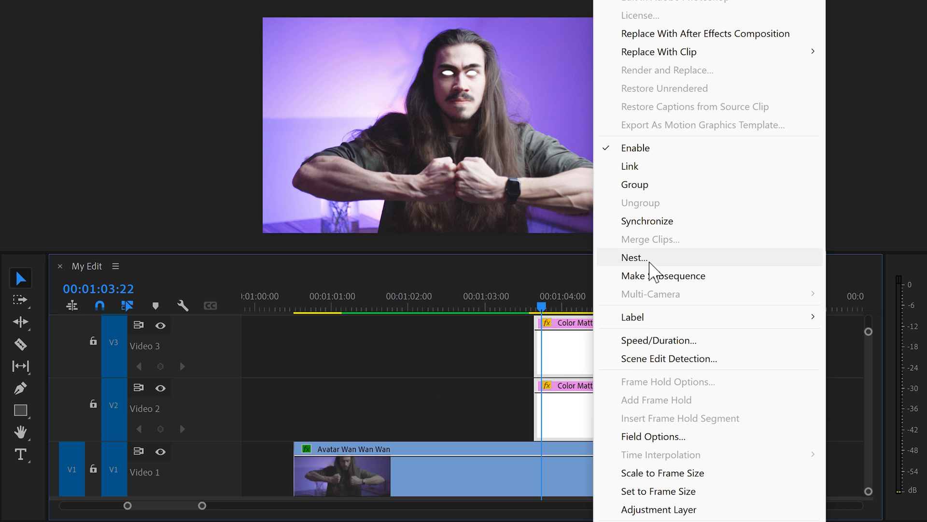
{"action": "left_click", "coordinate": [633, 257]}
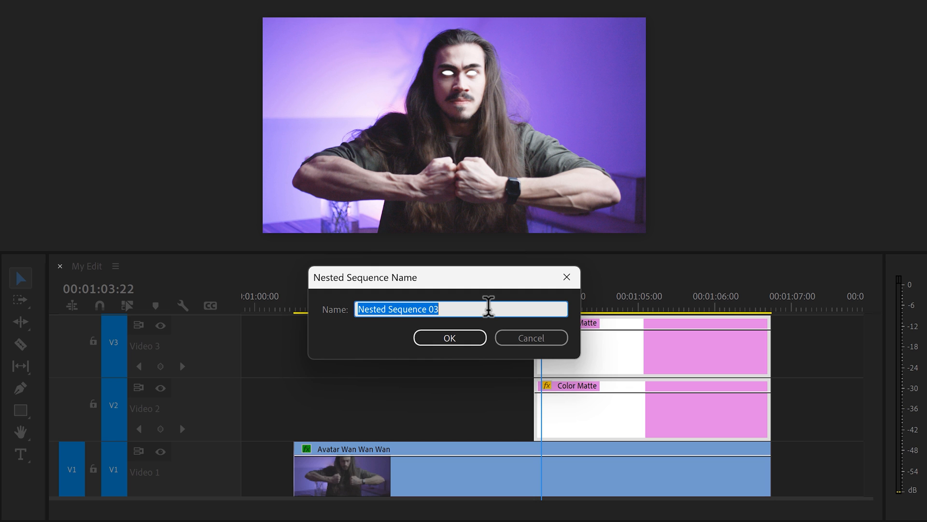
{"action": "left_click", "coordinate": [450, 337]}
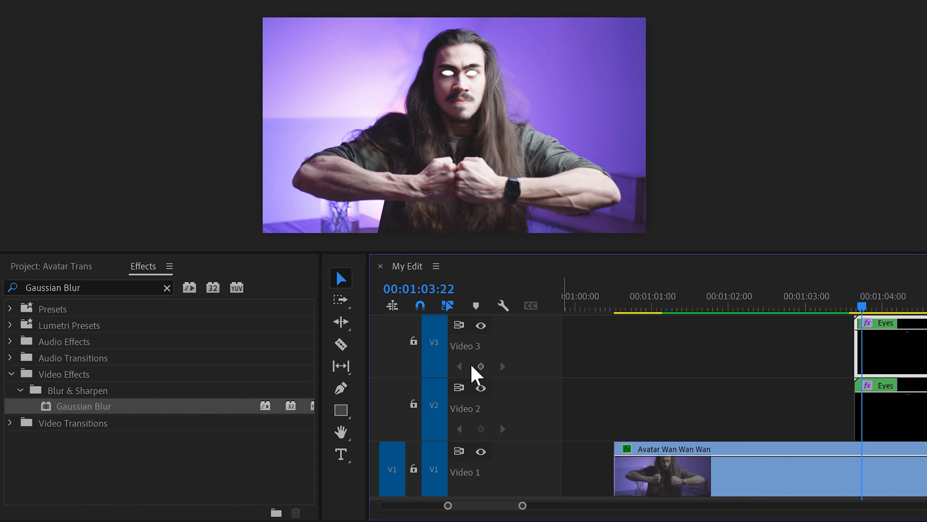
Add Directional Blur and Tint to the Eyes clip, mapping Tint white to bright blue 00ADF8
{"action": "type", "text": "Directional Blur"}
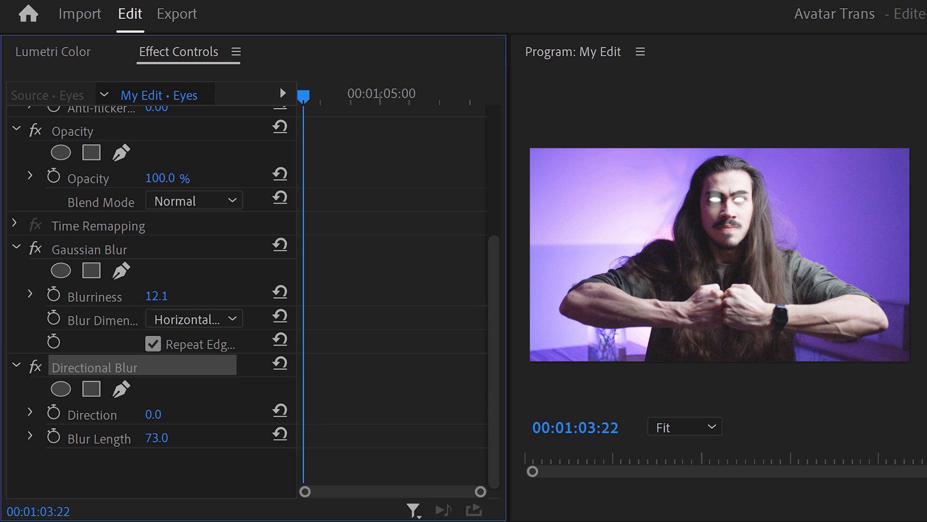
{"action": "mouse_move", "coordinate": [360, 485]}
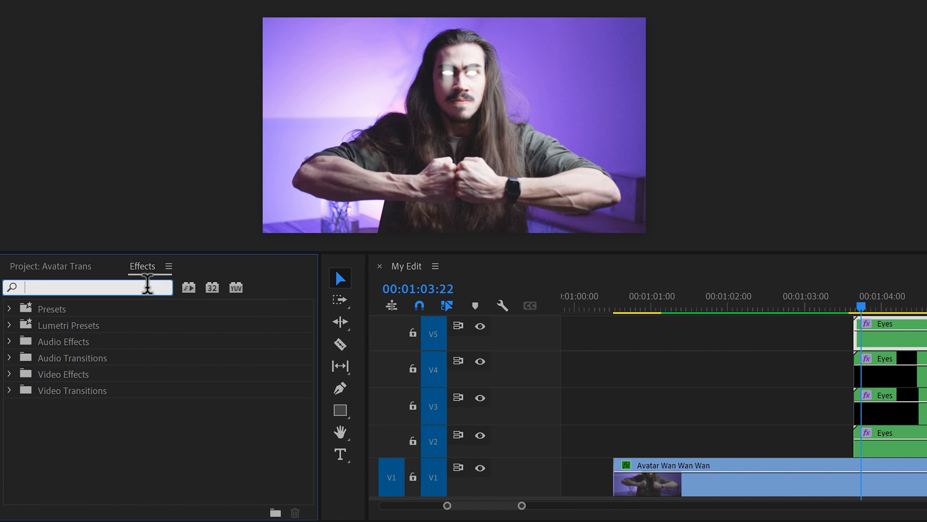
{"action": "type", "text": "Tint"}
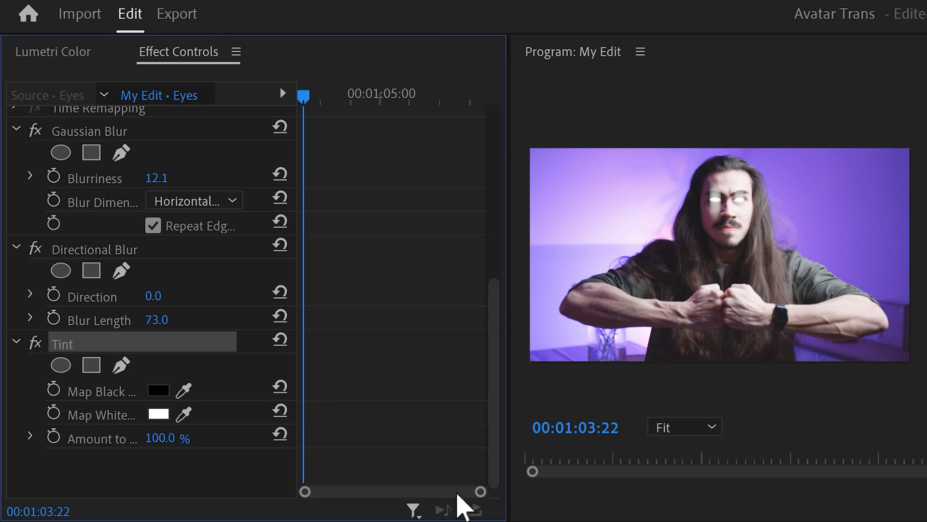
{"action": "left_click", "coordinate": [158, 414]}
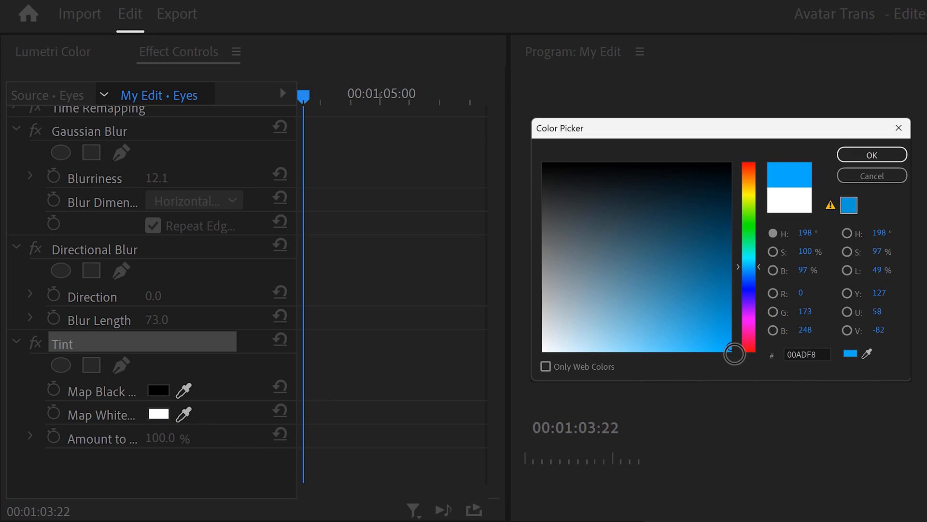
{"action": "left_click", "coordinate": [872, 154]}
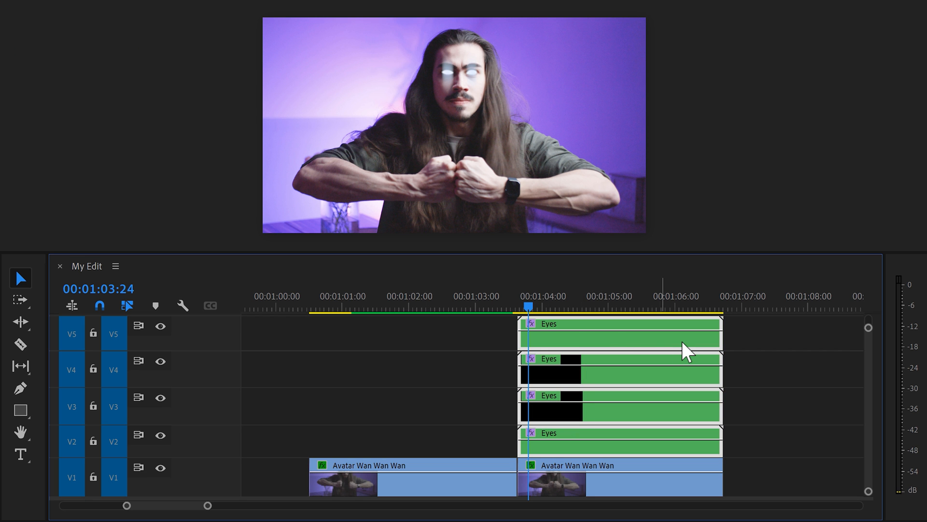
{"action": "mouse_move", "coordinate": [755, 356]}
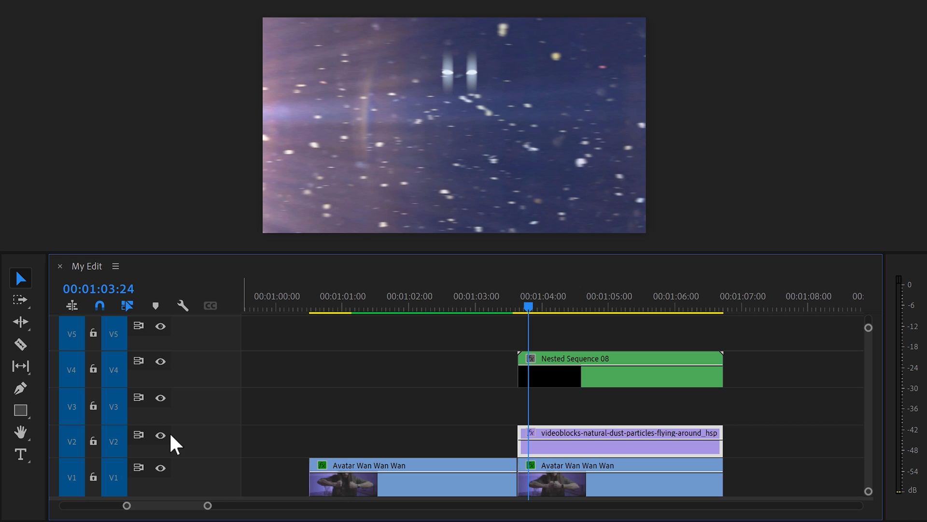
Hide the dust layer and start a freeform pen mask around the subject at the clip's start
{"action": "left_click", "coordinate": [161, 435]}
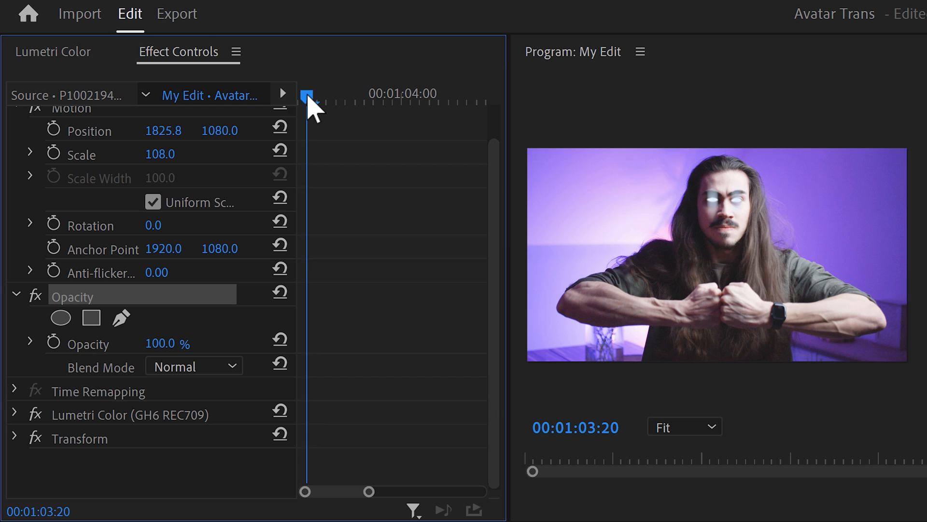
{"action": "left_click", "coordinate": [120, 318]}
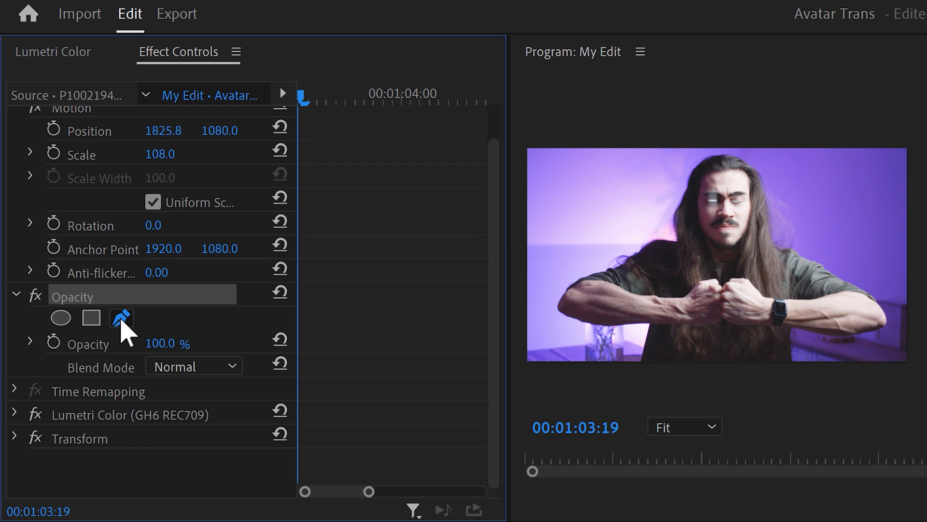
{"action": "left_click", "coordinate": [120, 318]}
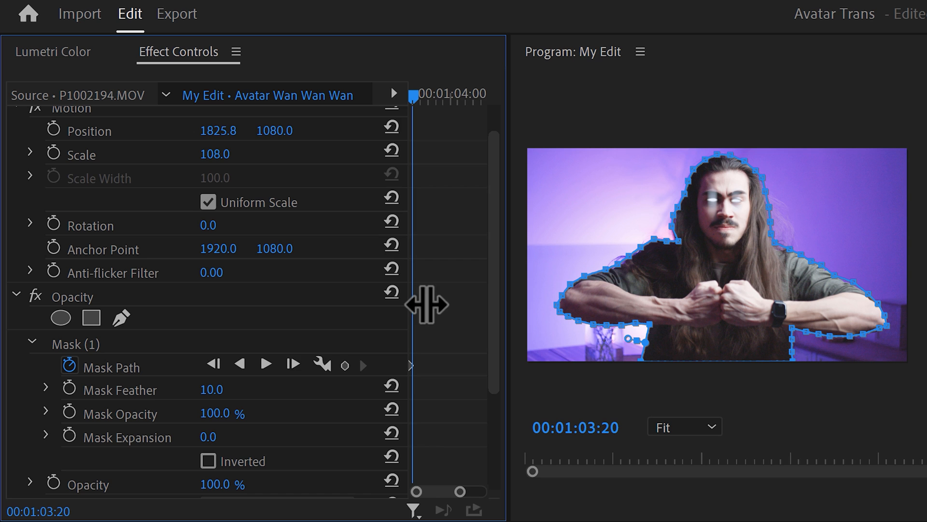
Track the subject mask forward through the clip and show the dust layer again
{"action": "left_click", "coordinate": [276, 365]}
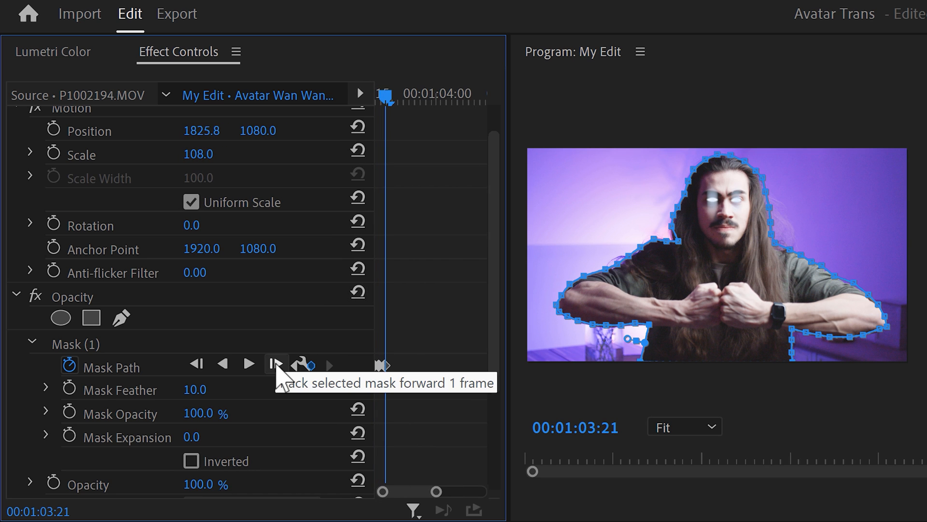
{"action": "left_click", "coordinate": [276, 365]}
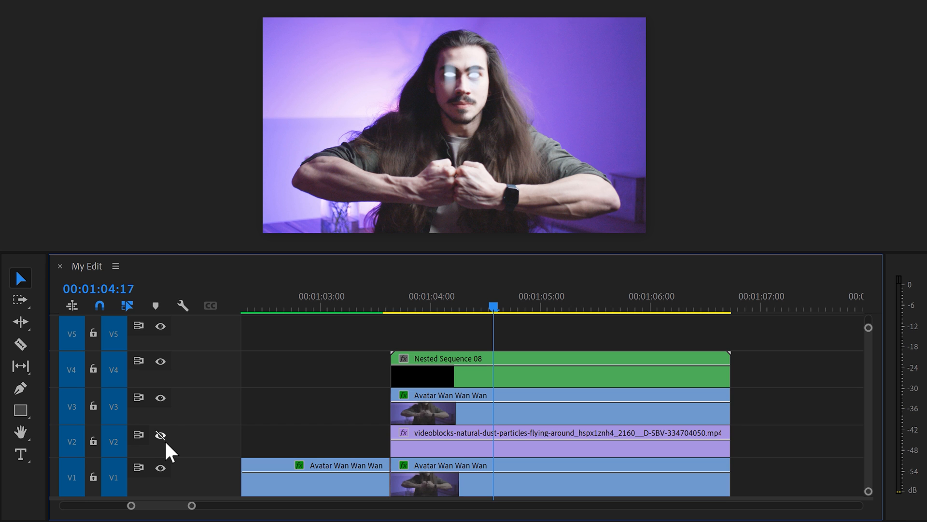
{"action": "left_click", "coordinate": [161, 434]}
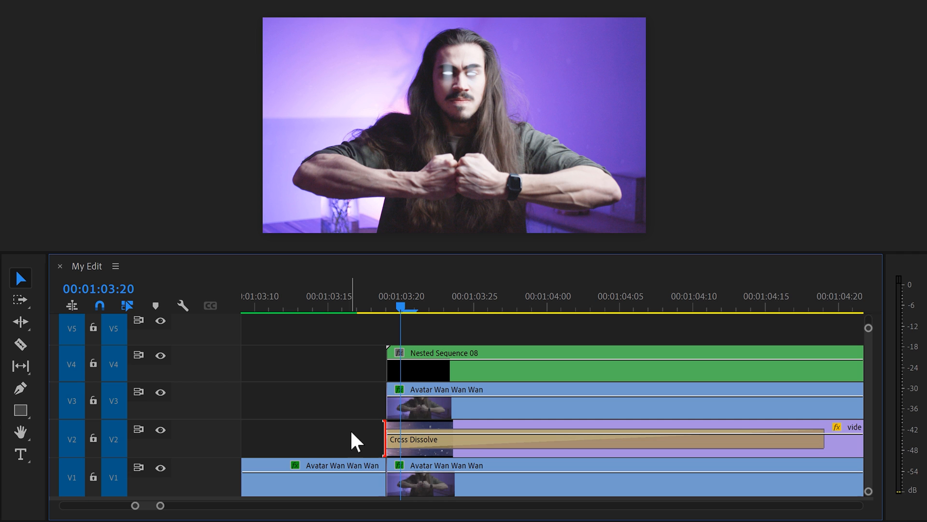
Shorten the dust clip's Cross Dissolve fade-in and keyframe a strong Blur Length at its end
{"action": "left_click_drag", "start_coordinate": [805, 439], "coordinate": [650, 438]}
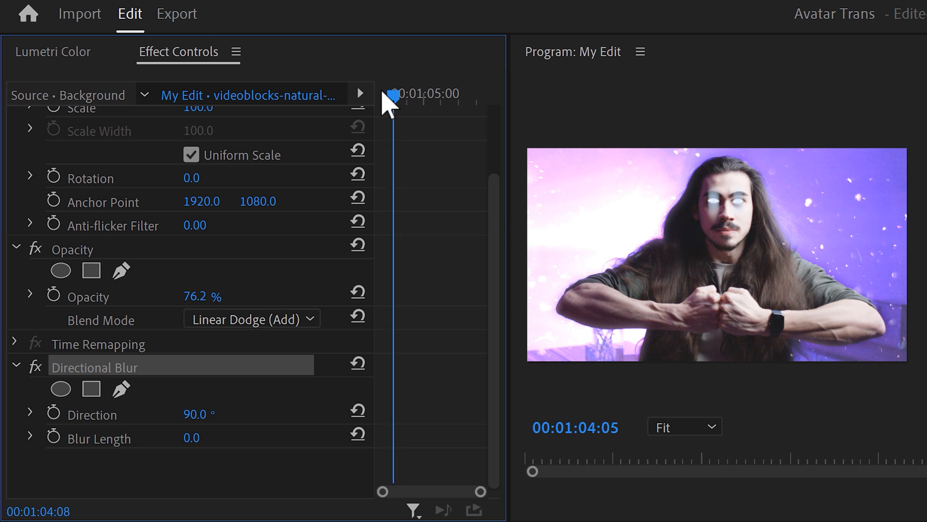
{"action": "left_click", "coordinate": [52, 438]}
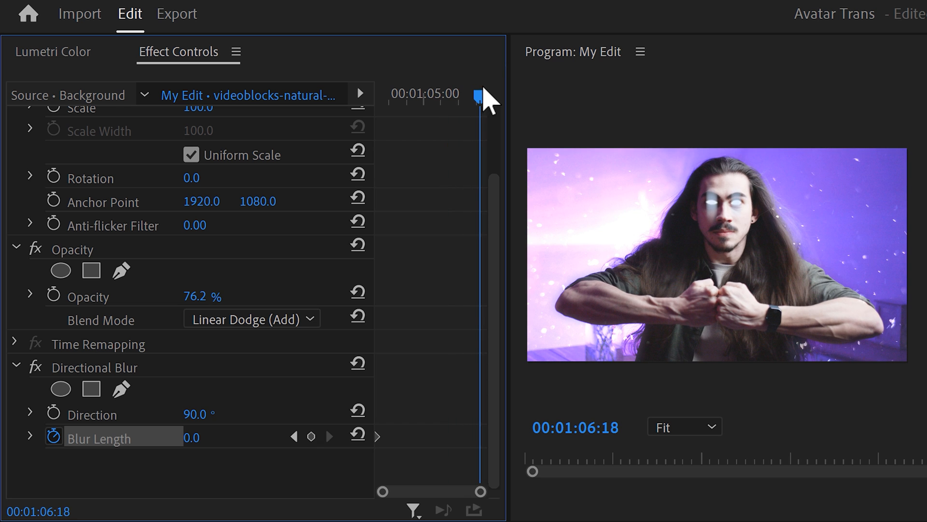
{"action": "double_click", "coordinate": [197, 438]}
{"action": "type", "text": "168.5"}
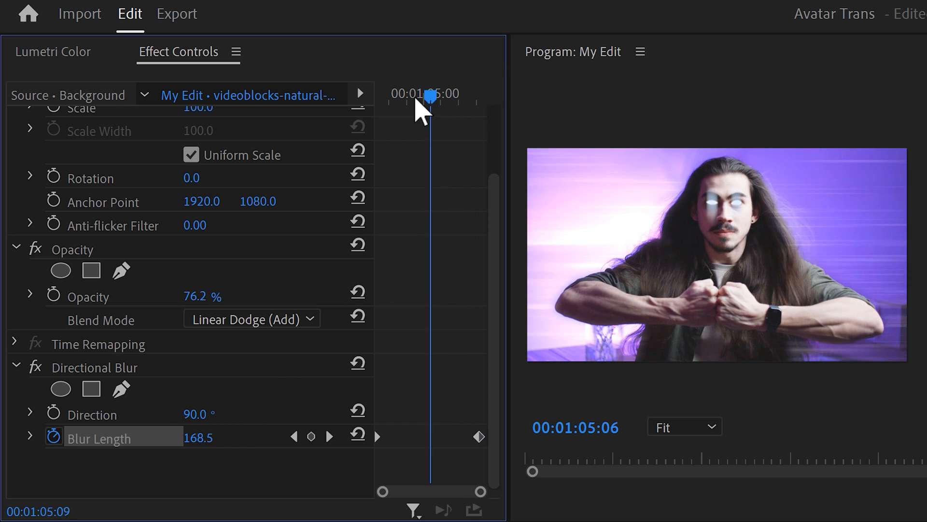
{"action": "left_click_drag", "start_coordinate": [432, 94], "coordinate": [408, 94]}
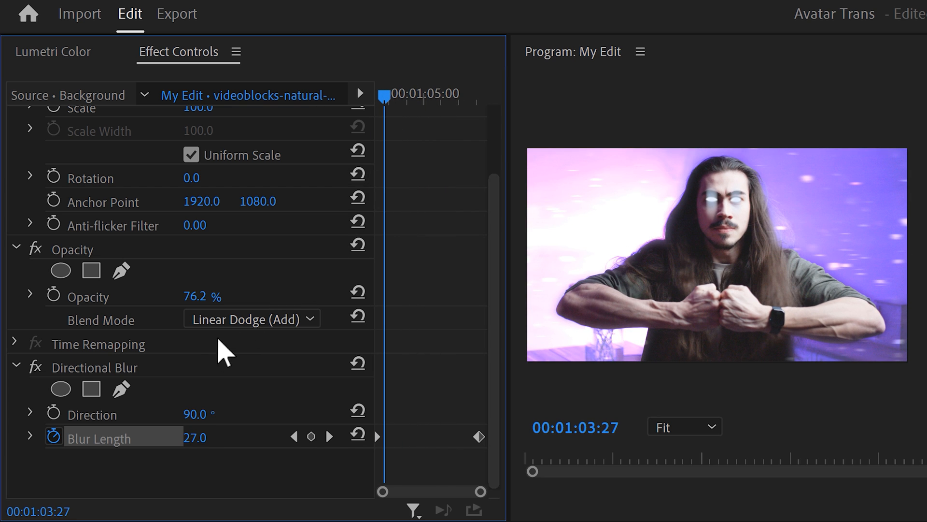
Paste the Directional Blur effect onto the masked subject clip with Ctrl+V
{"action": "left_click", "coordinate": [96, 367]}
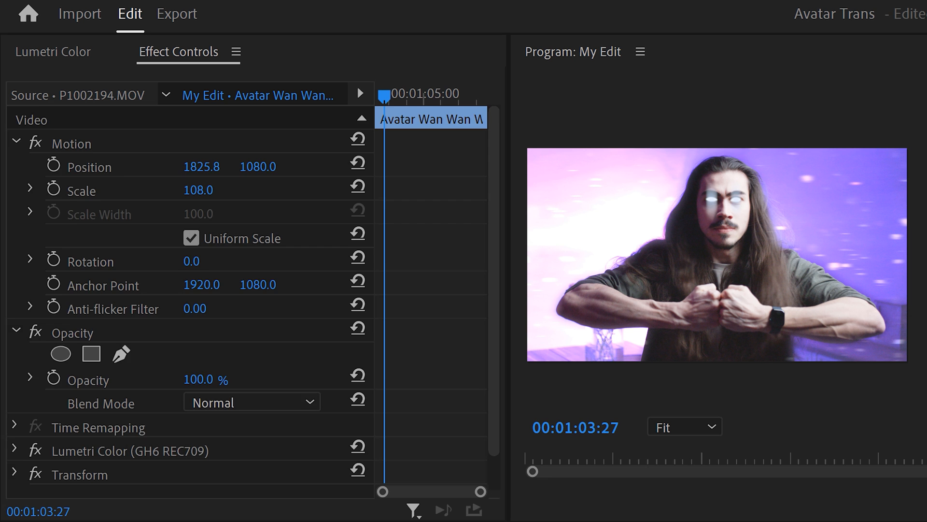
{"action": "key", "text": "Ctrl+V"}
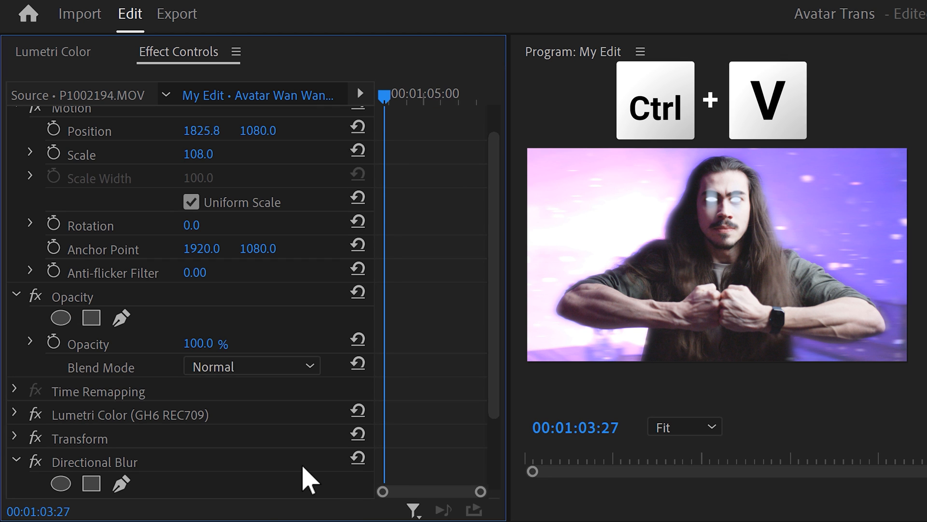
{"action": "key", "text": "ctrl+v"}
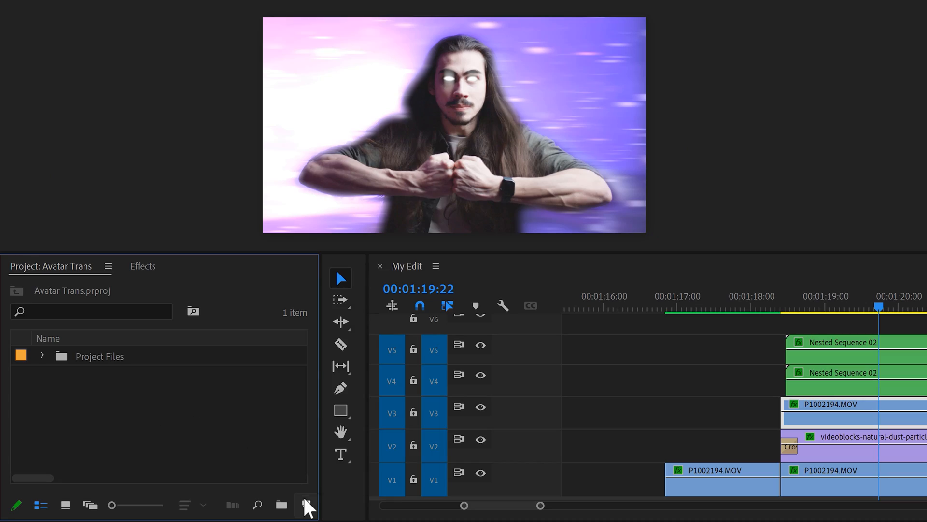
Create a new Adjustment Layer for track V6 above the effect stack
{"action": "left_click", "coordinate": [304, 505]}
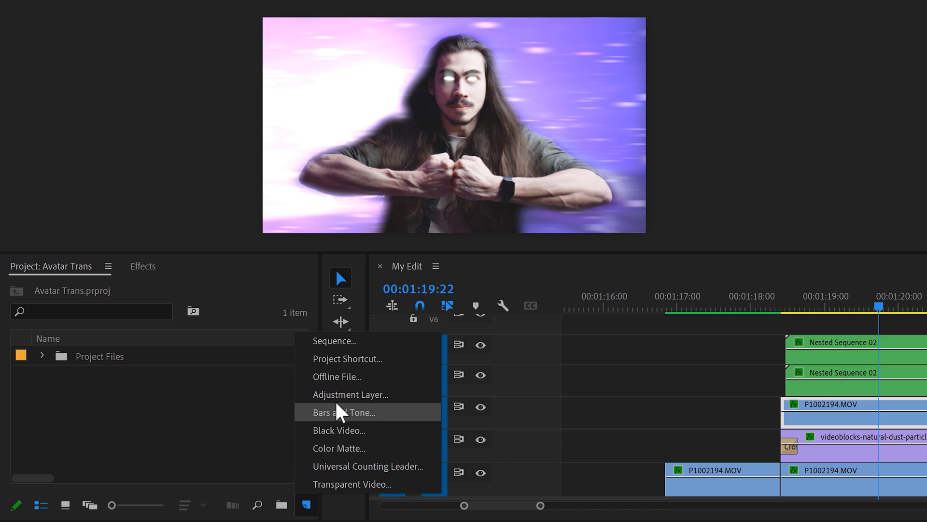
{"action": "left_click", "coordinate": [352, 394]}
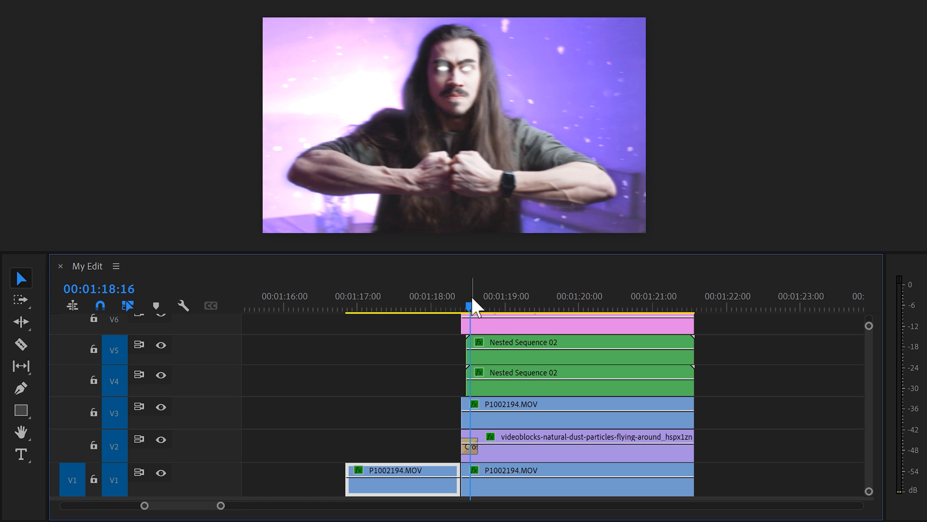
{"action": "mouse_move", "coordinate": [474, 313]}
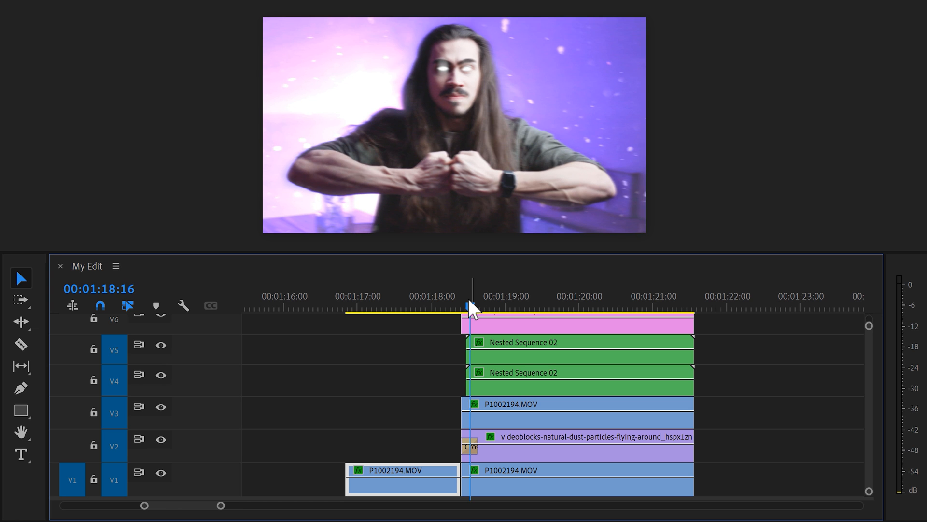